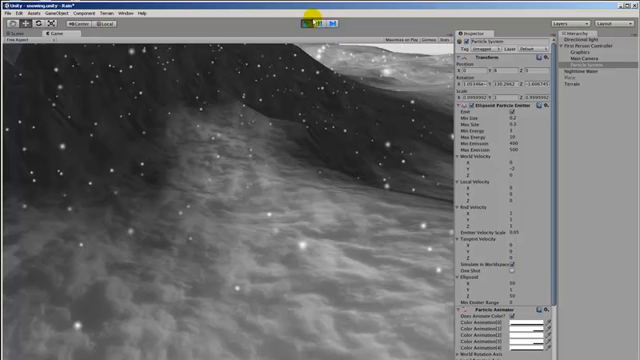
click(310, 18)
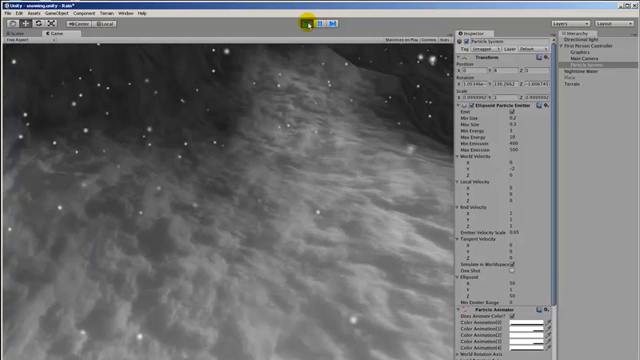